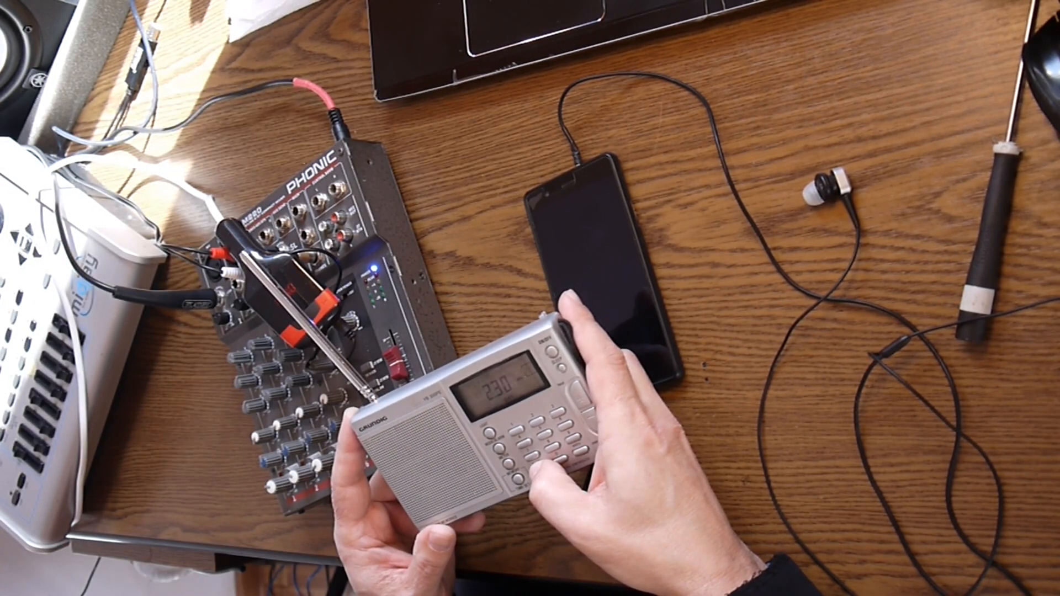
{"action": "left_click", "coordinate": [557, 446]}
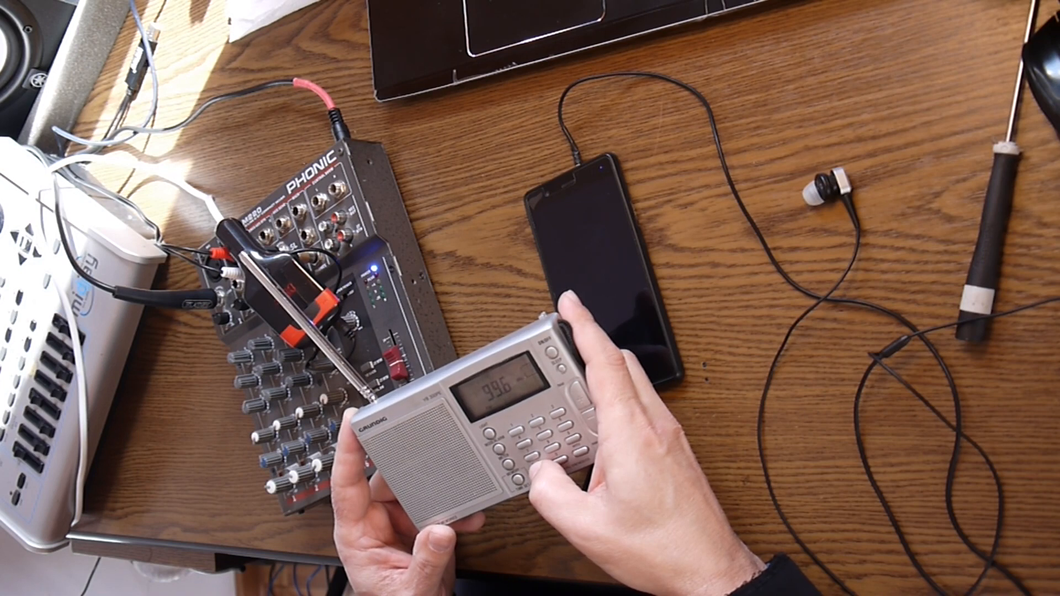